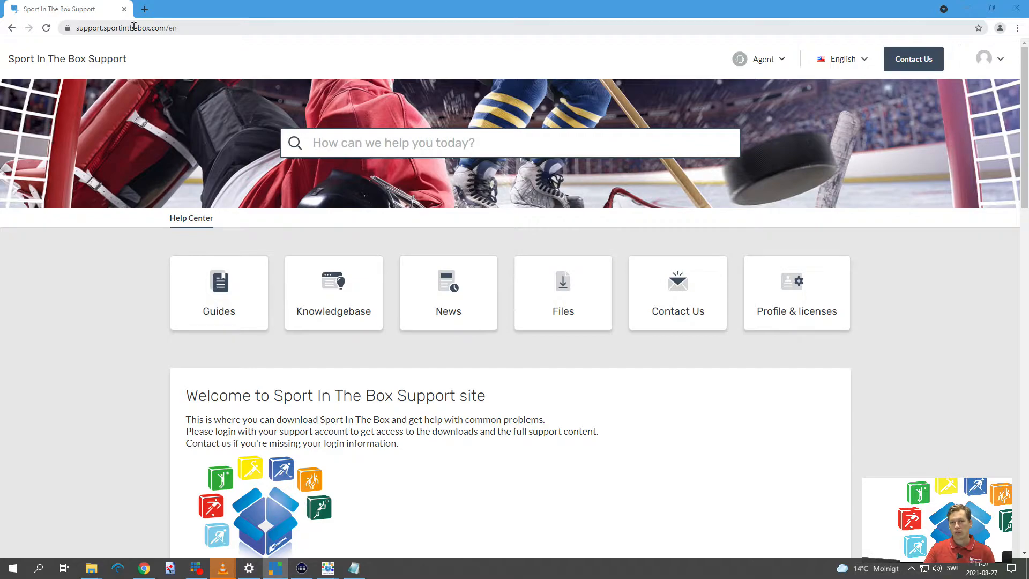
mouse_move(618, 361)
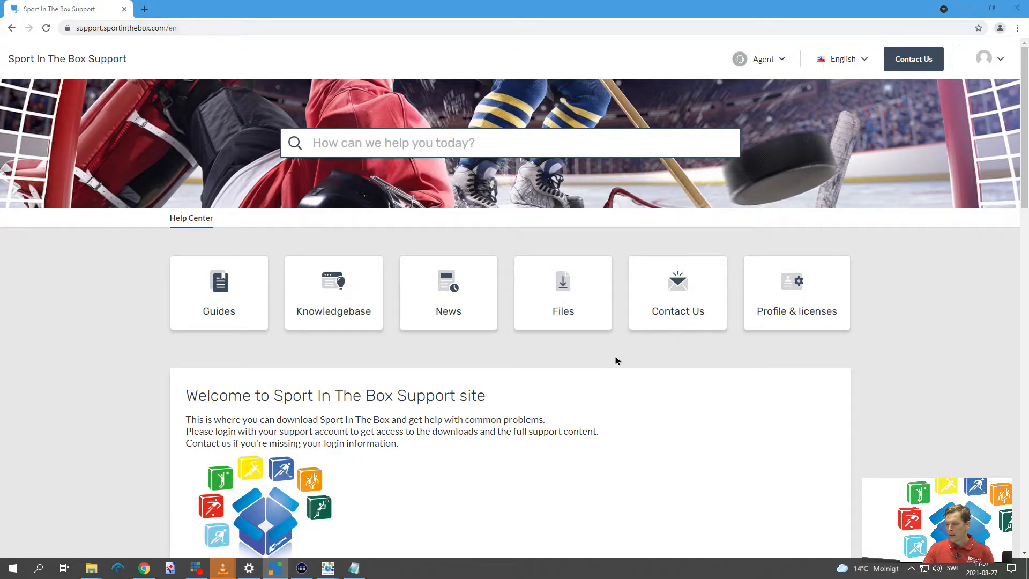
mouse_move(350, 326)
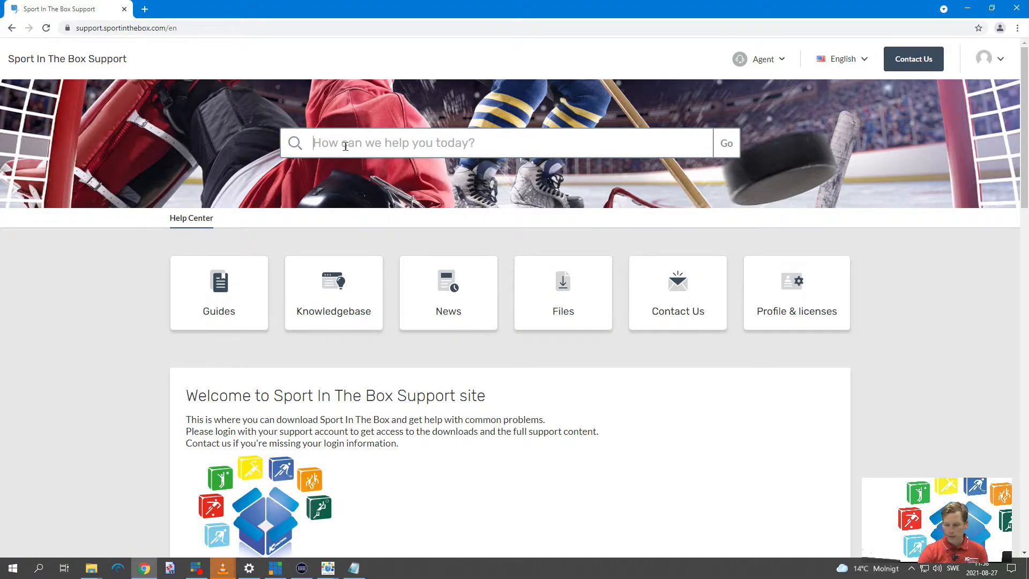
Enter 'how to' in the help centre search box.
type("how to")
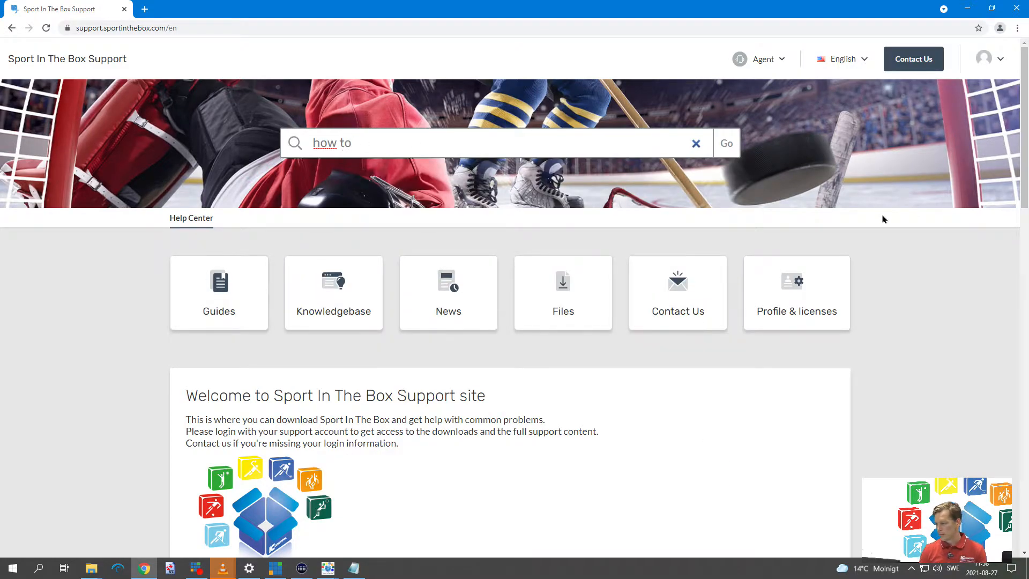
Run the search and open 'How to setup Splash Meet Manager with SITB2' from the Knowledgebase results.
left_click(727, 144)
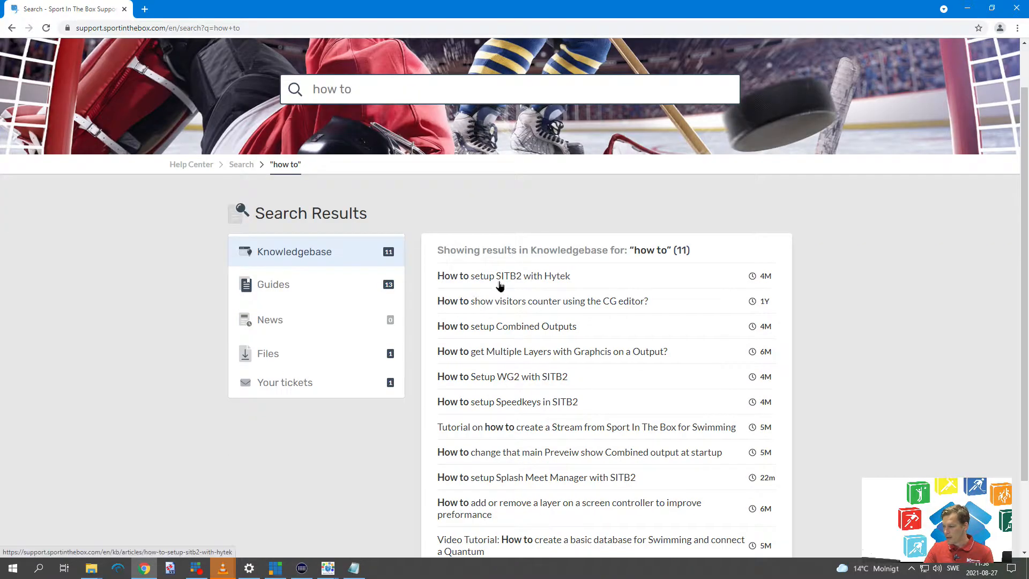
scroll("down", 3)
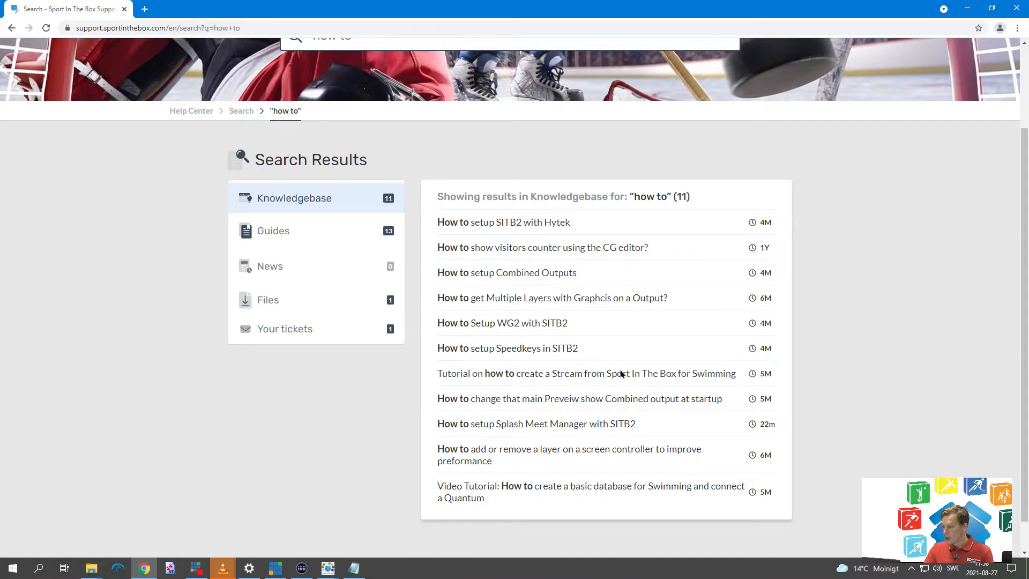
left_click(510, 424)
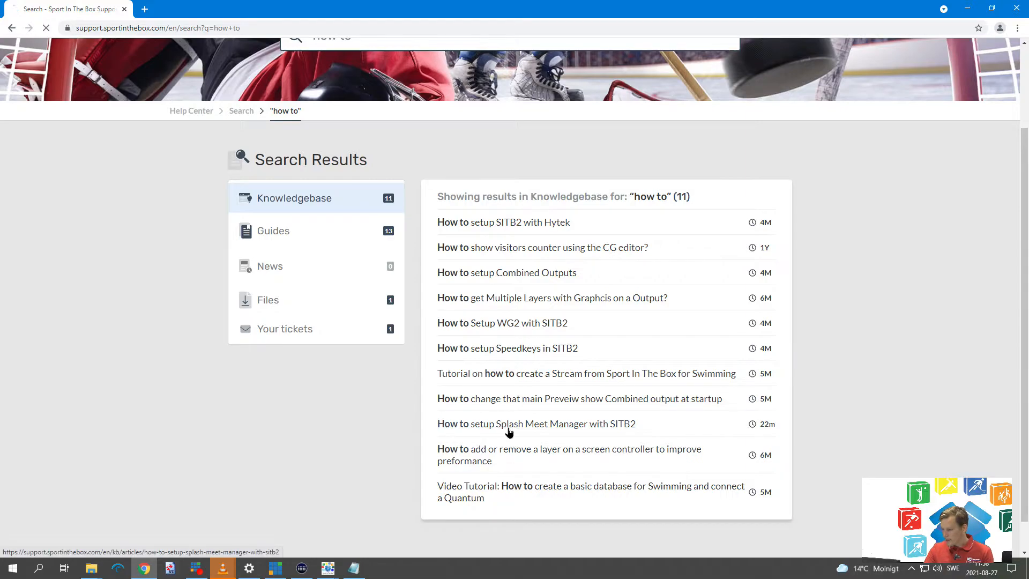
left_click(536, 424)
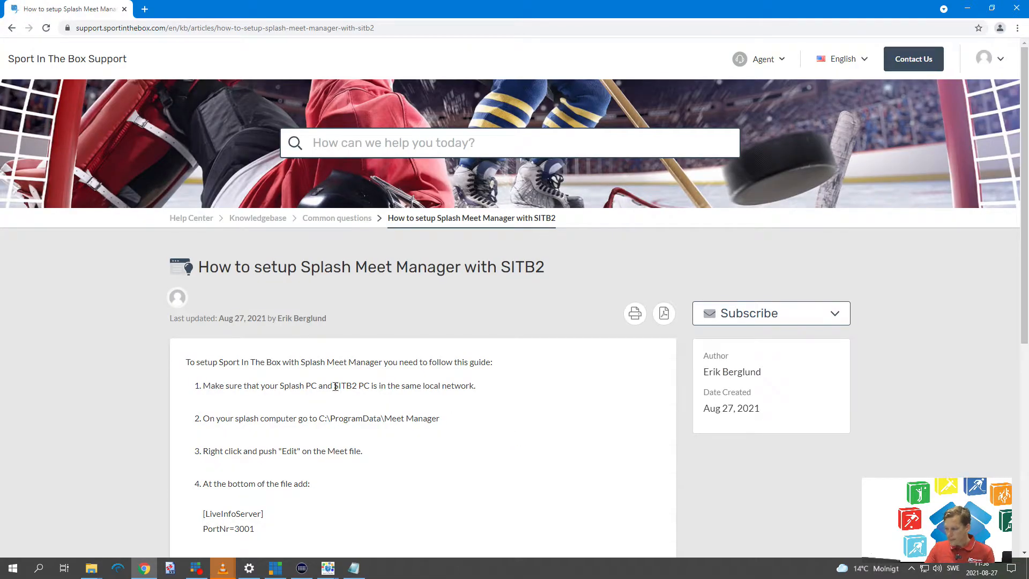
scroll("down", 3)
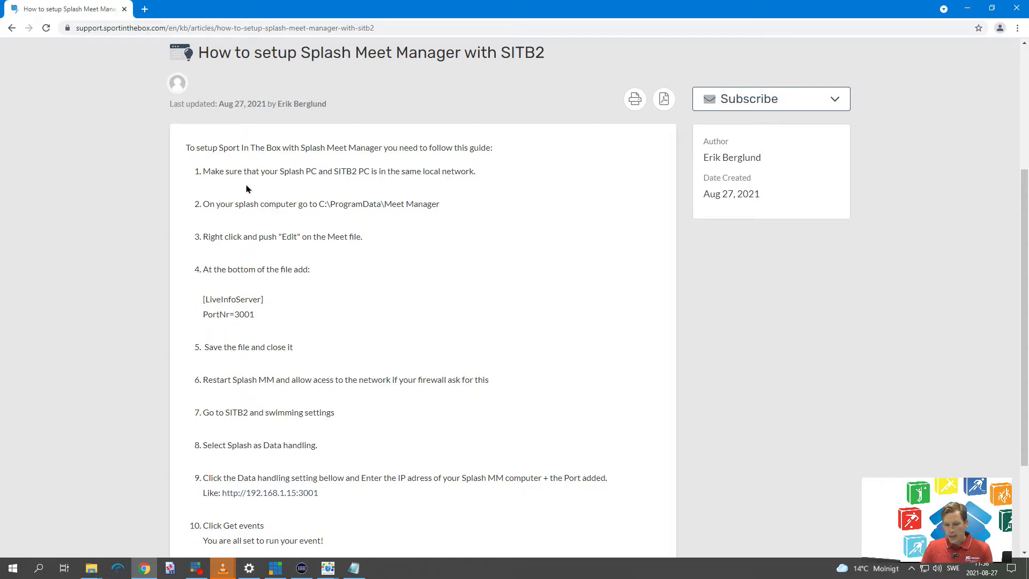
mouse_move(164, 523)
type("C:\\programdata")
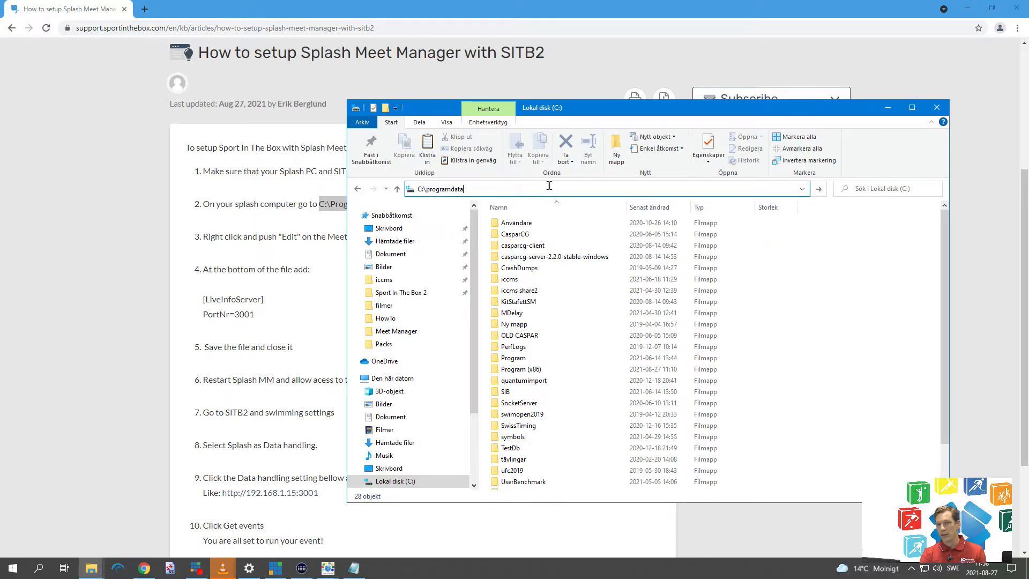
Go to C:\ProgramData\Meet Manager and bring up the actions for the Meet configuration file.
key("Enter")
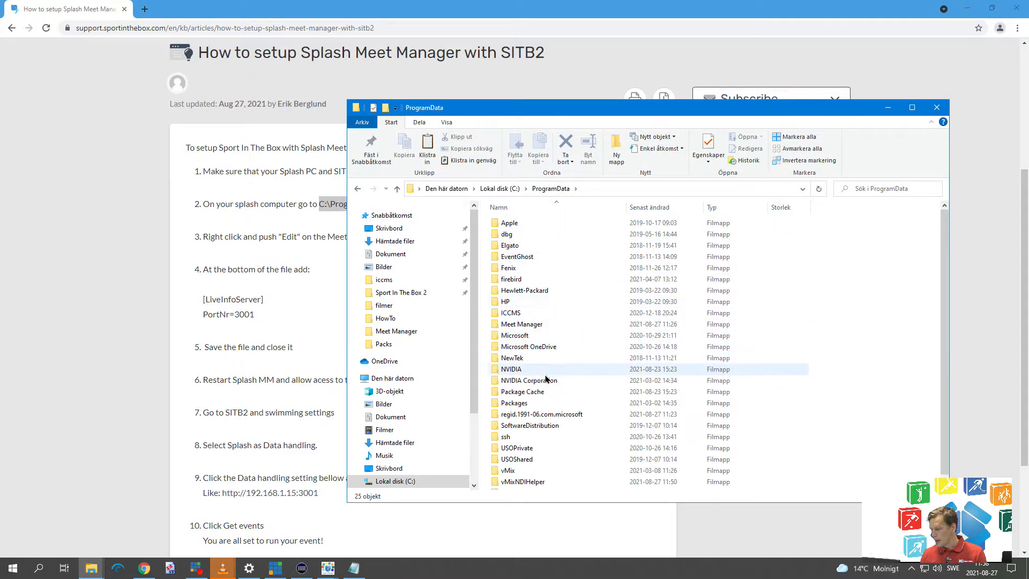
double_click(522, 324)
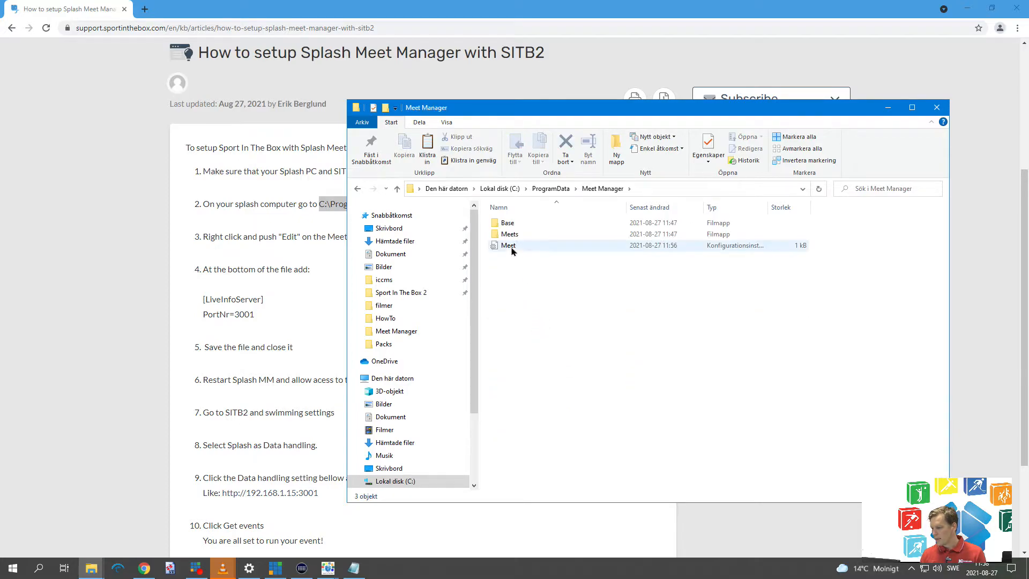
left_click(509, 244)
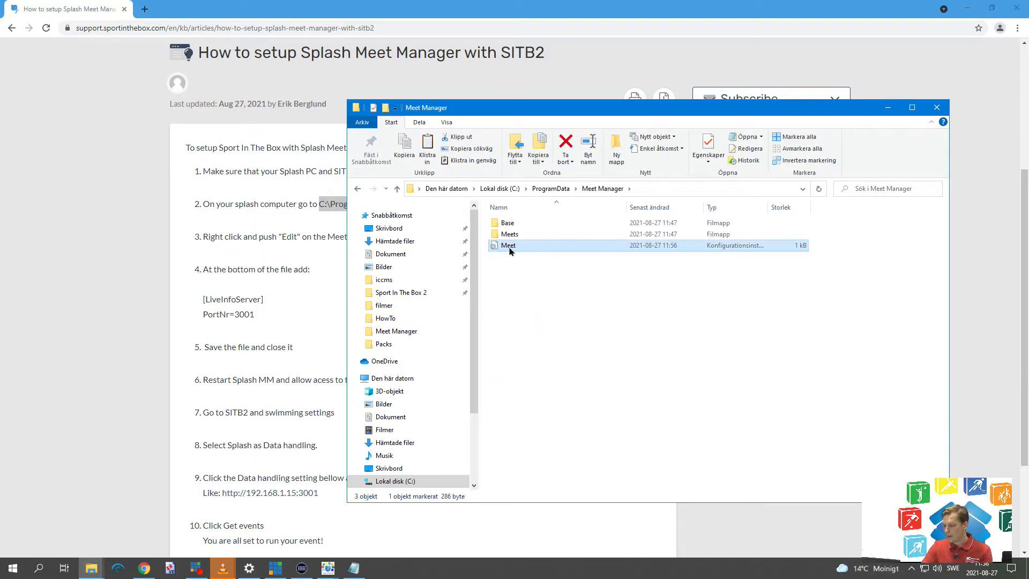
right_click(508, 245)
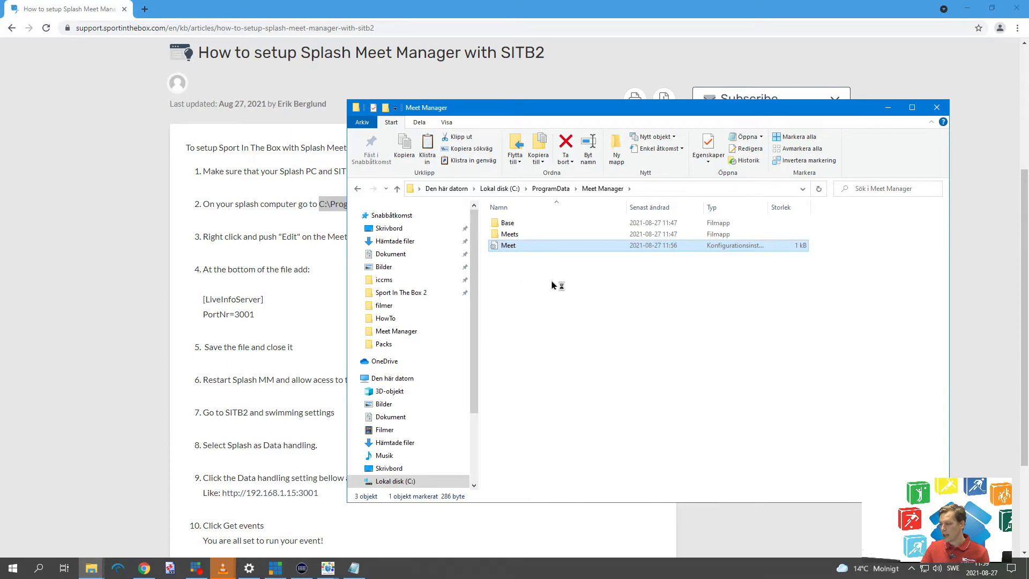
Copy the [LiveInfoServer] PortNr=3001 lines from the guide to the end of the Meet file and save.
double_click(508, 244)
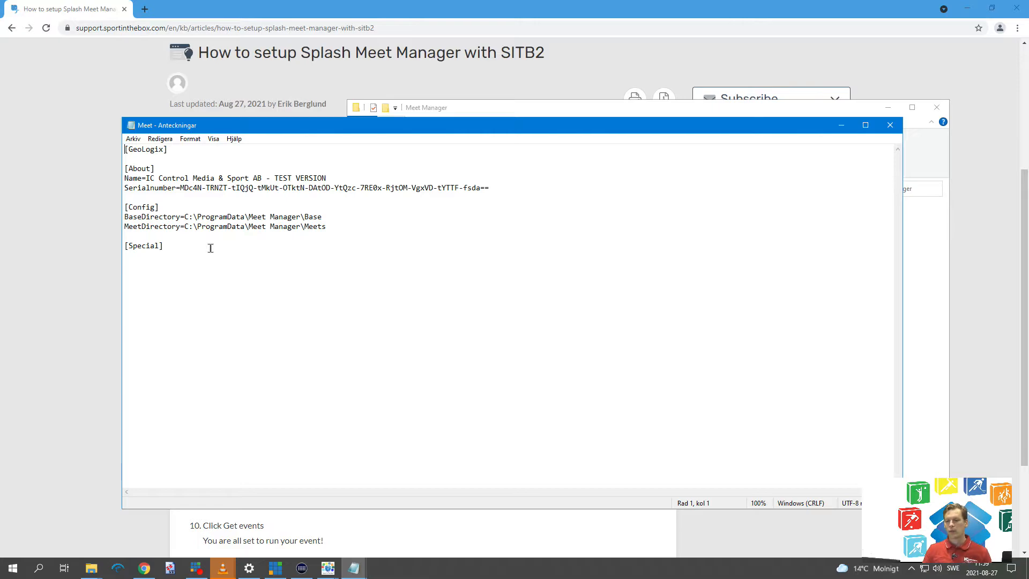
left_click(890, 124)
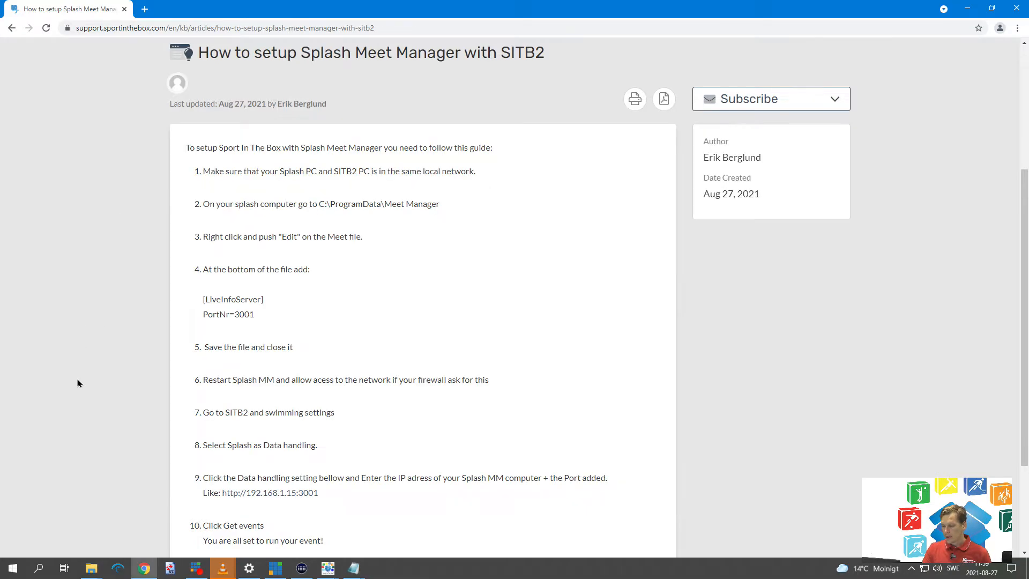
mouse_move(273, 321)
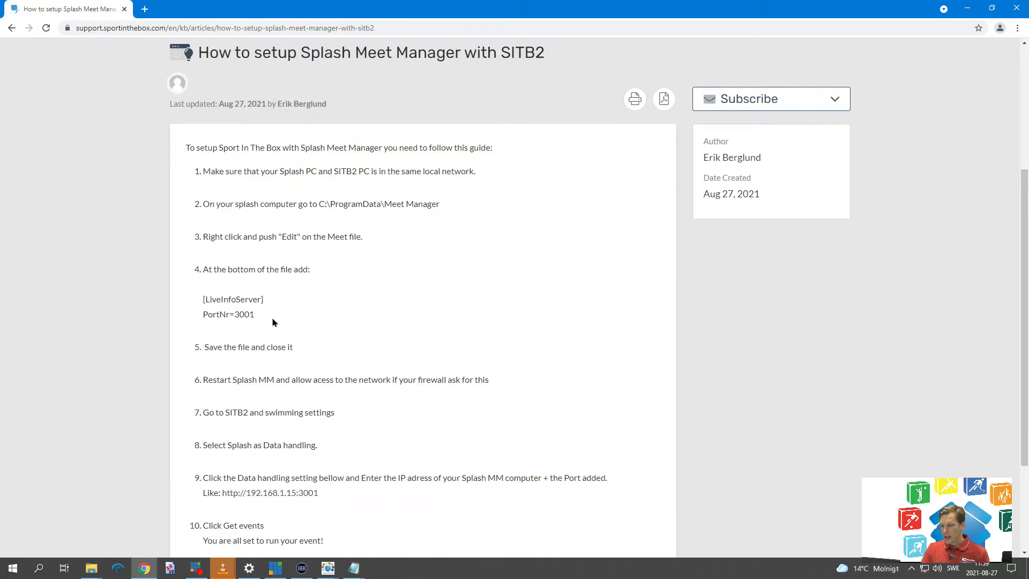
left_click_drag(202, 300, 255, 319)
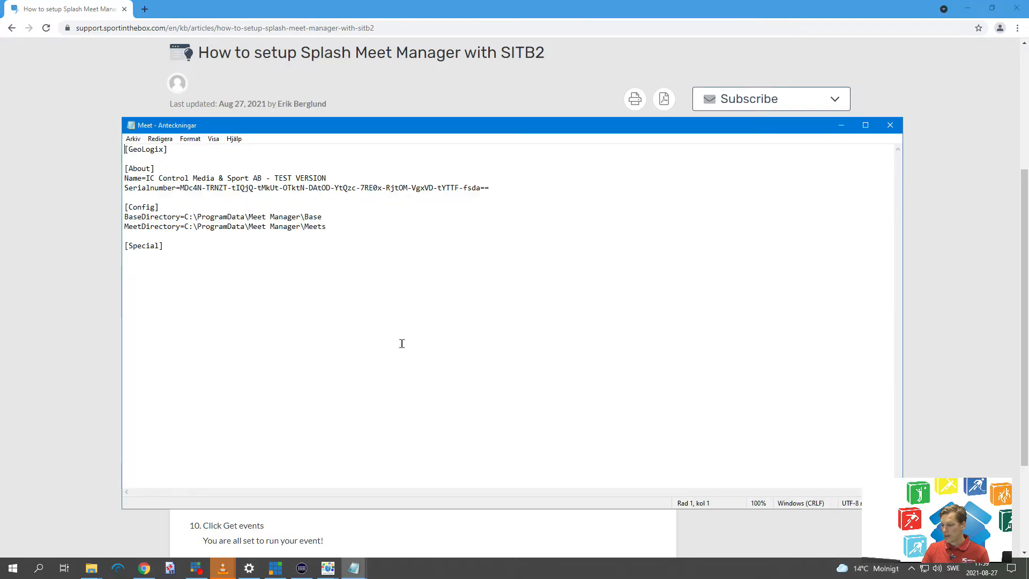
left_click(188, 261)
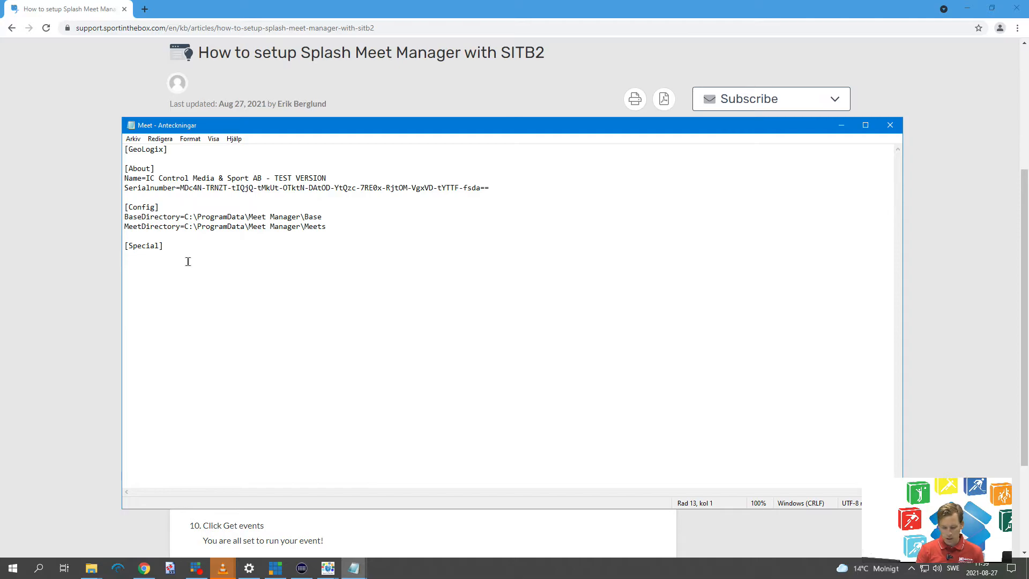
type("[LiveInfoServer]")
type("PortNr=3001")
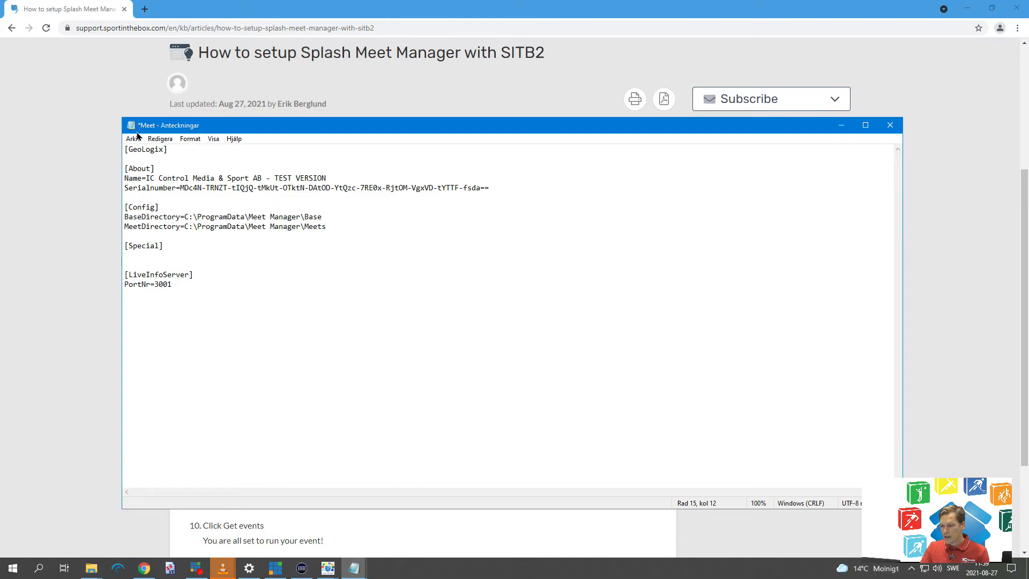
key("ctrl+s")
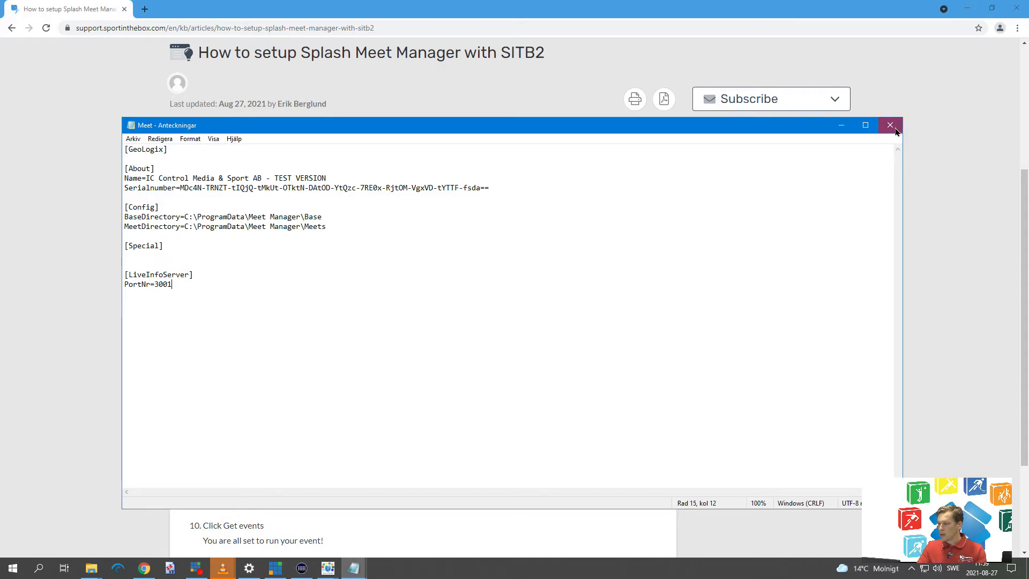
Close Notepad and the Meet Manager folder window, returning to the setup guide.
left_click(890, 124)
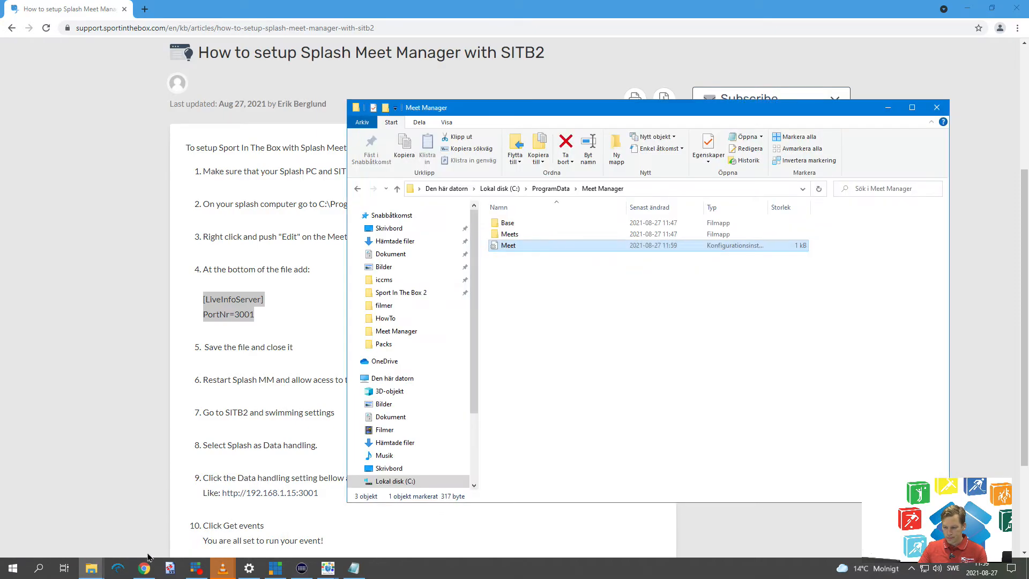
left_click(937, 107)
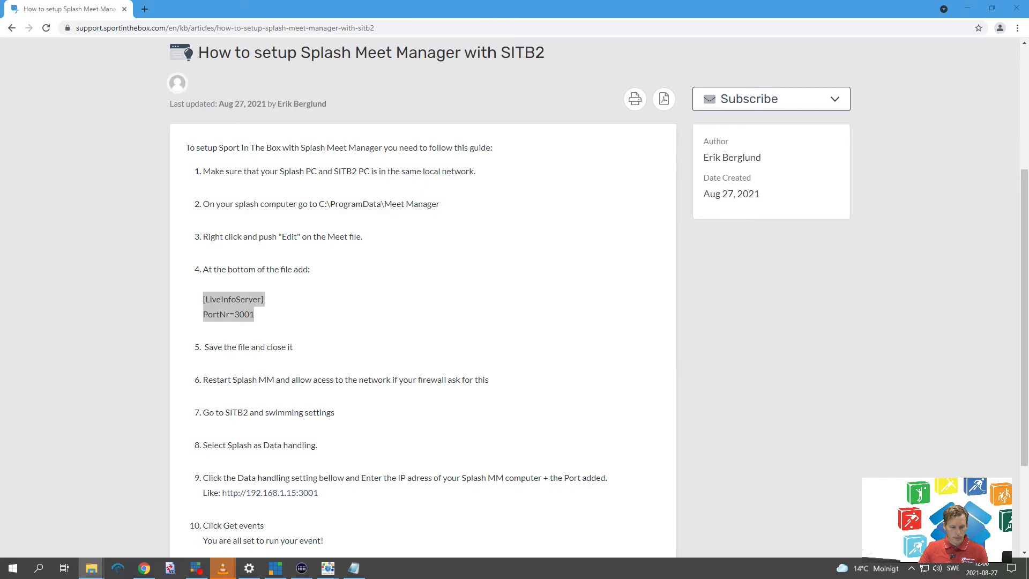
Restart SPLASH Meet Manager and show the Eindhoven meet's session 2 event list.
left_click(13, 568)
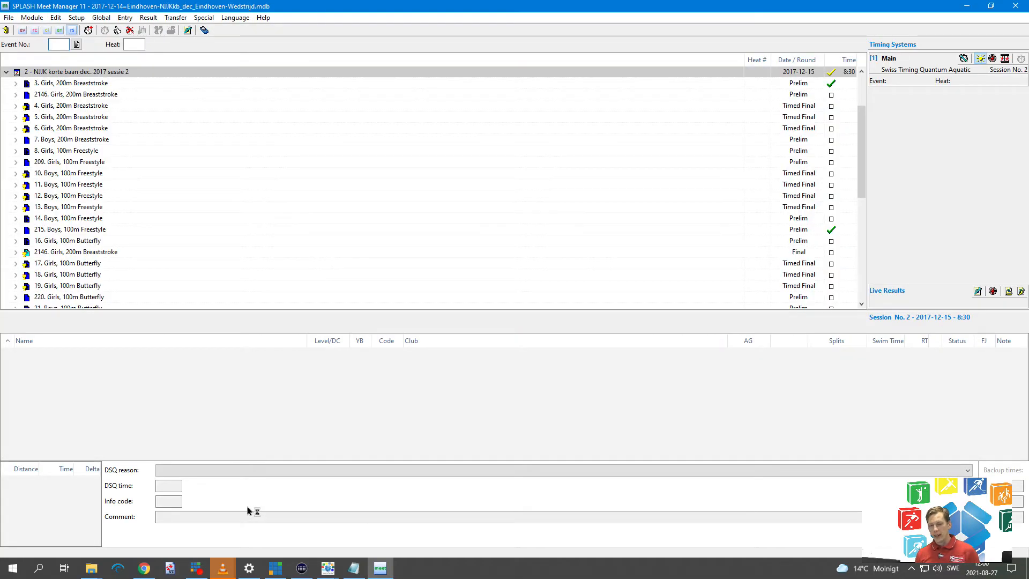
mouse_move(358, 225)
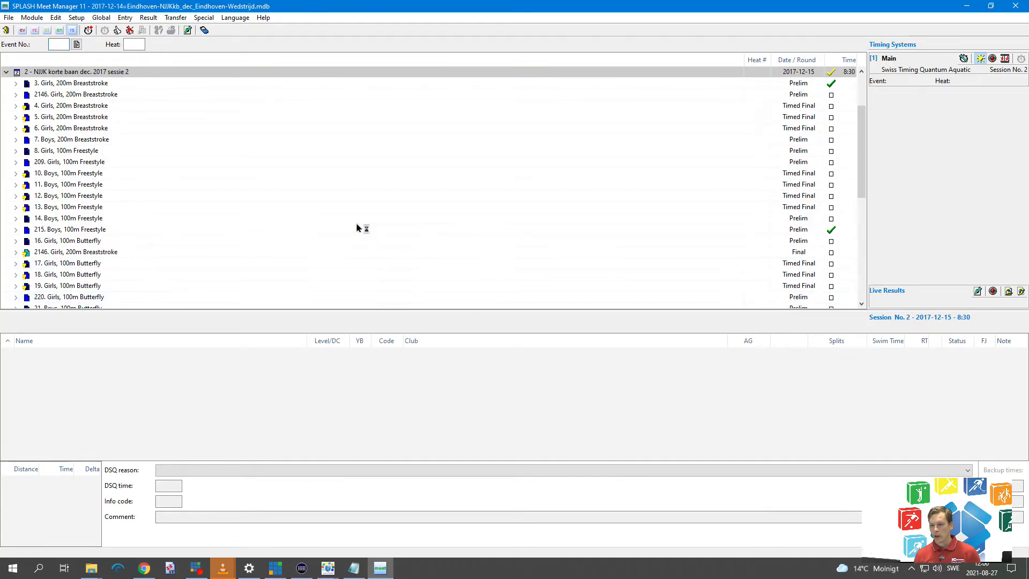
left_click(64, 129)
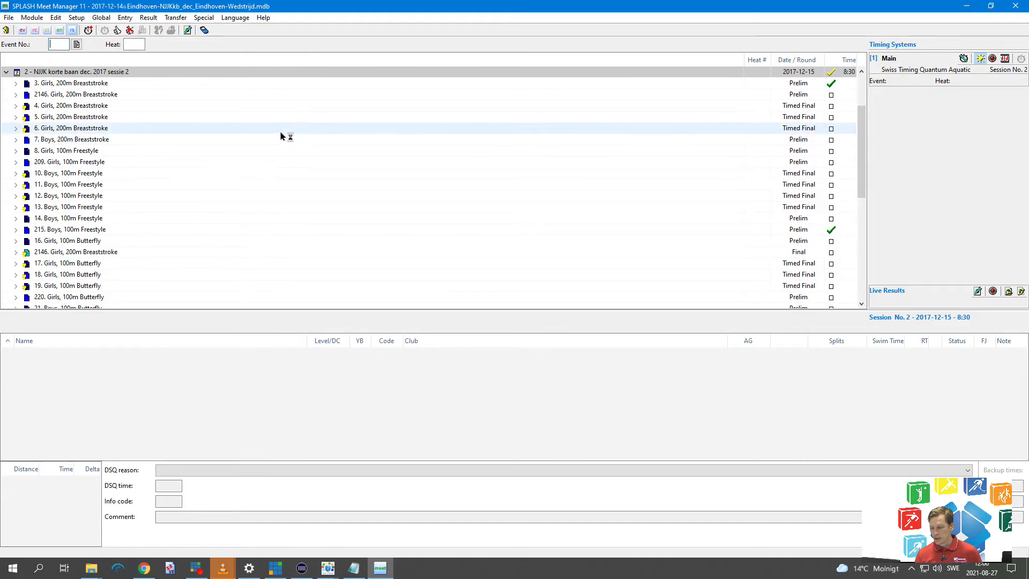
mouse_move(300, 133)
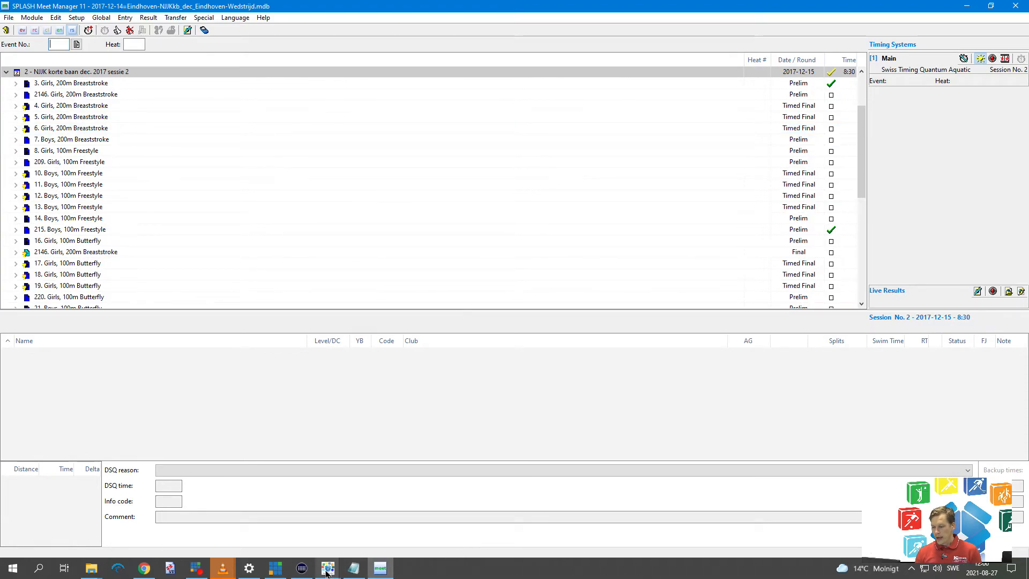
Switch to Sport In The Box 2 from the taskbar.
left_click(328, 569)
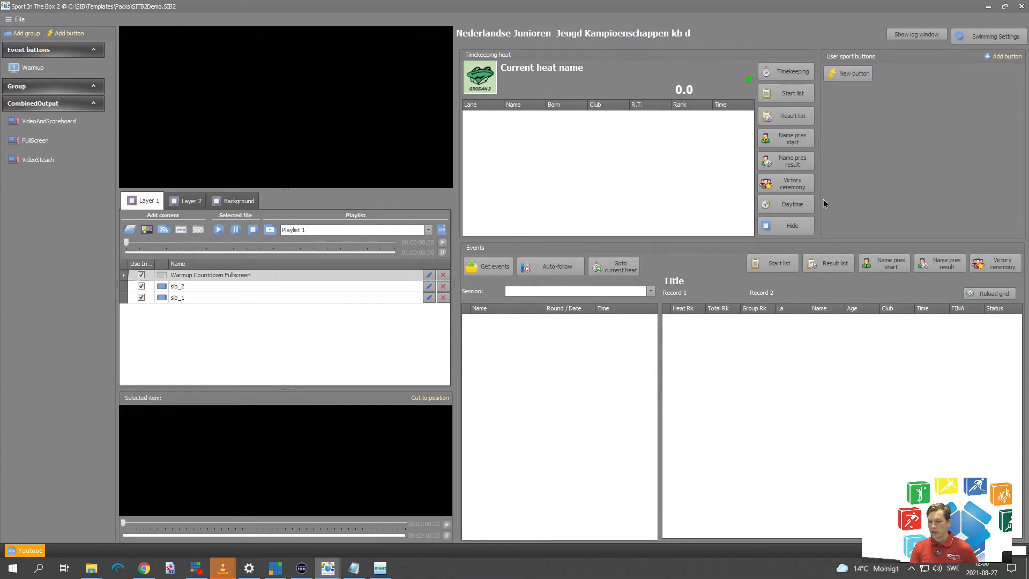
mouse_move(836, 201)
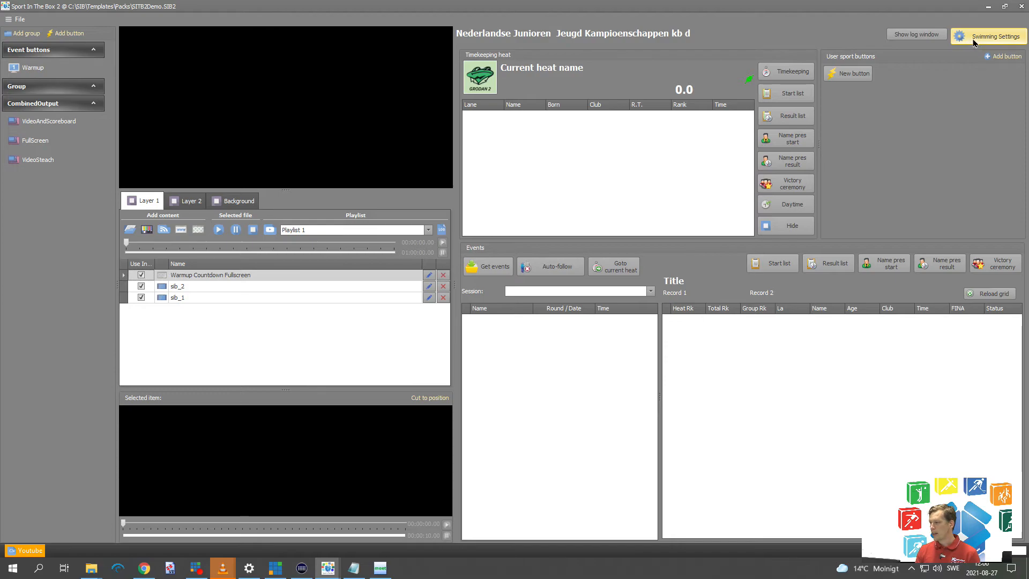
In Swimming Settings, set timekeeping to Quantum Sport In The Box and data handling to Splash Meet Manager.
left_click(989, 34)
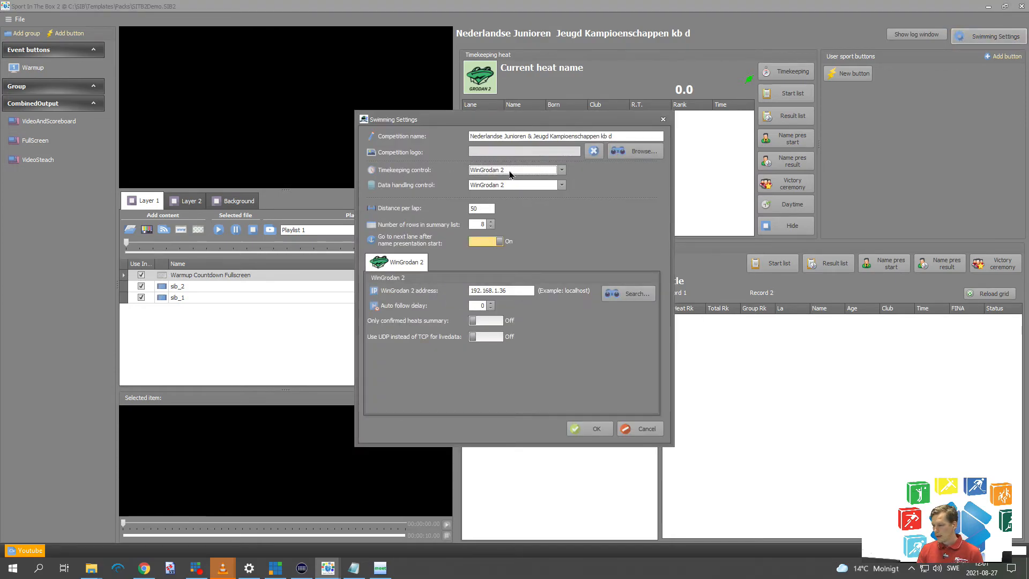
left_click(562, 170)
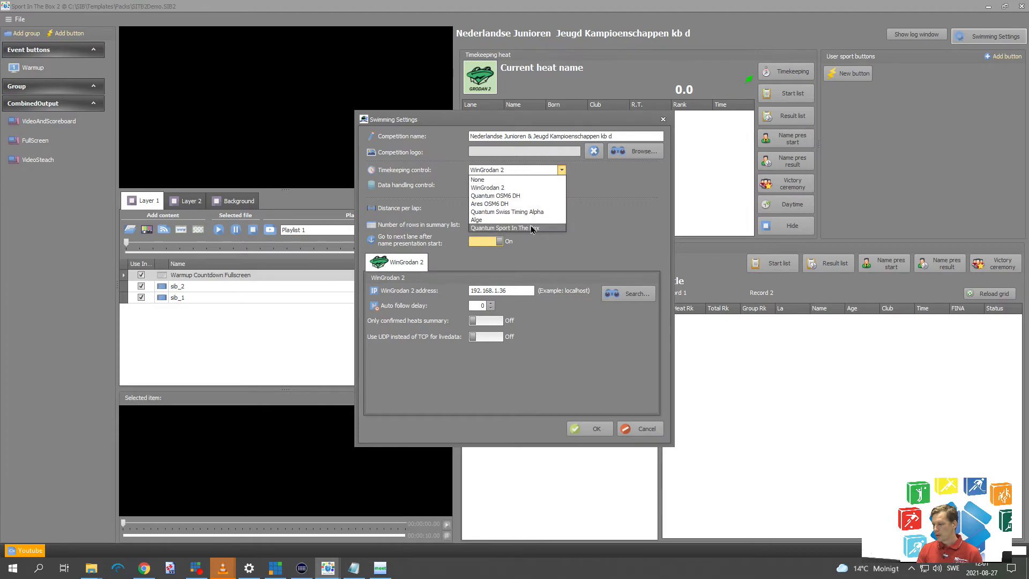
mouse_move(497, 233)
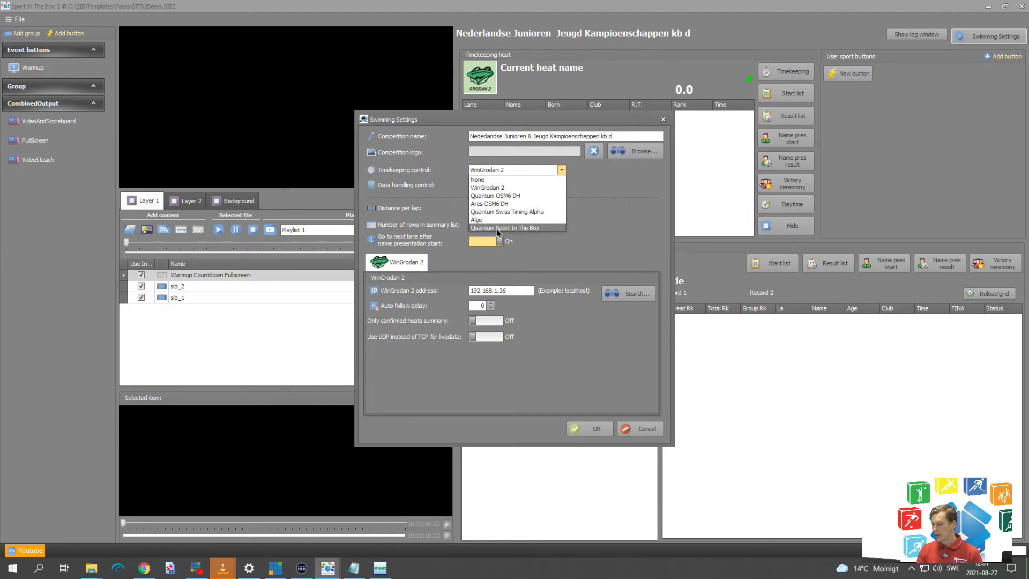
left_click(505, 227)
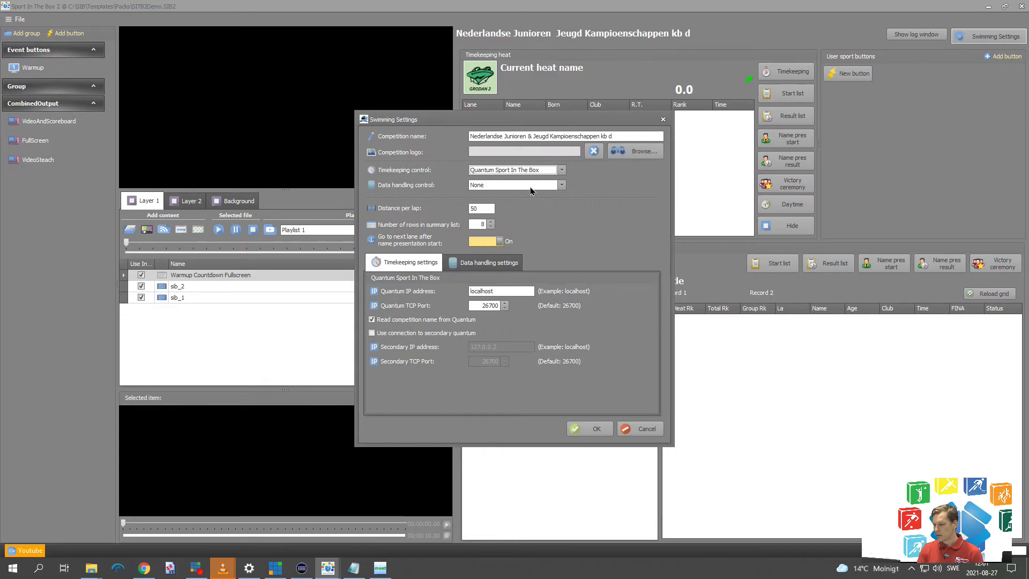
left_click(561, 185)
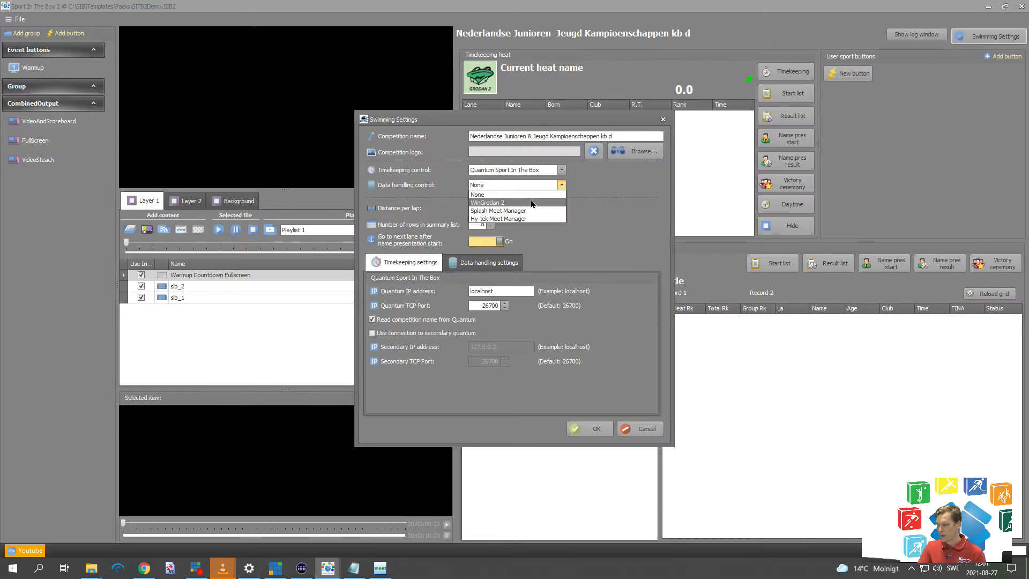
mouse_move(528, 210)
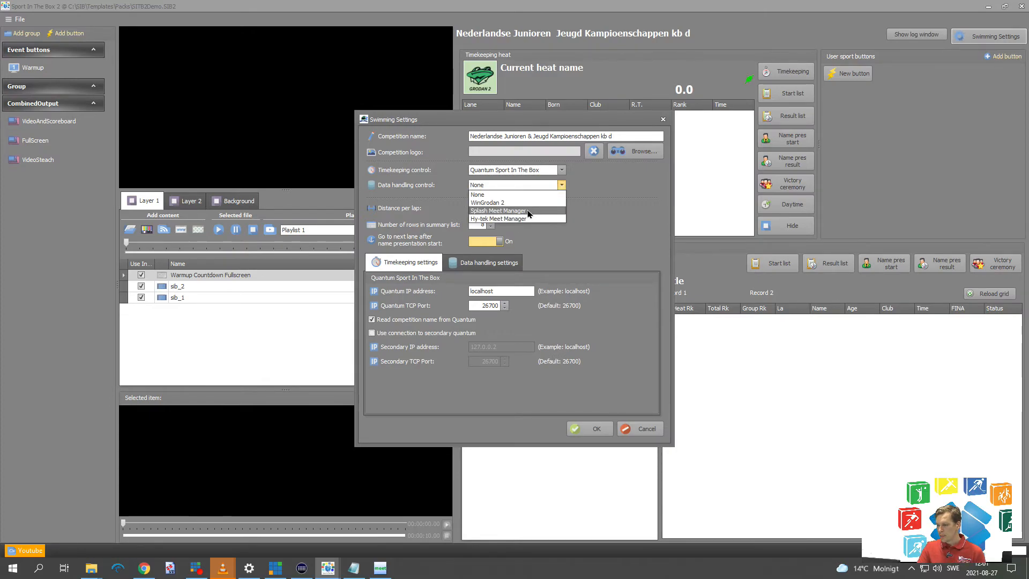
left_click(498, 210)
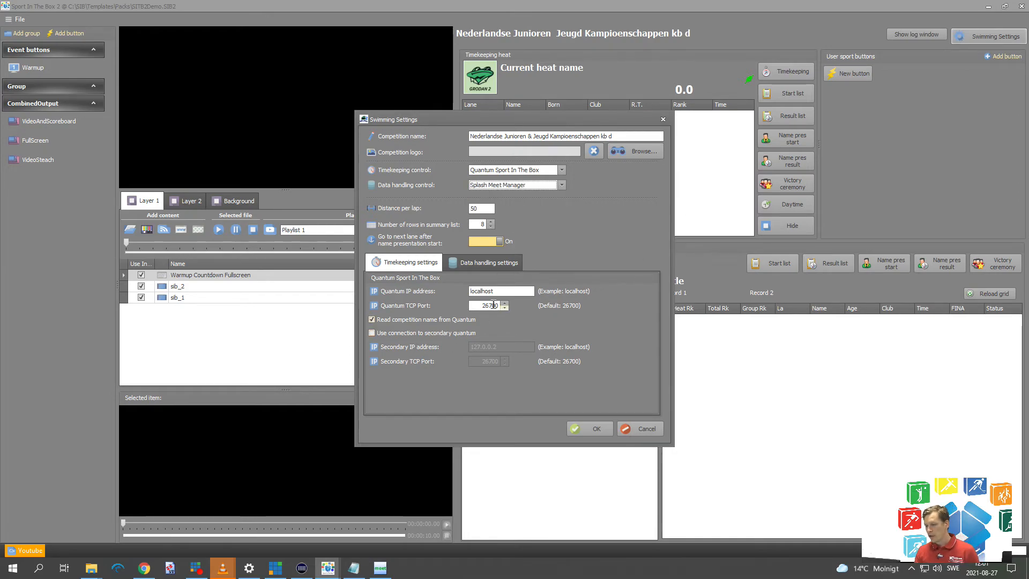
Show the Splash data handling settings and check the base URL host localhost and port 3001.
left_click(489, 262)
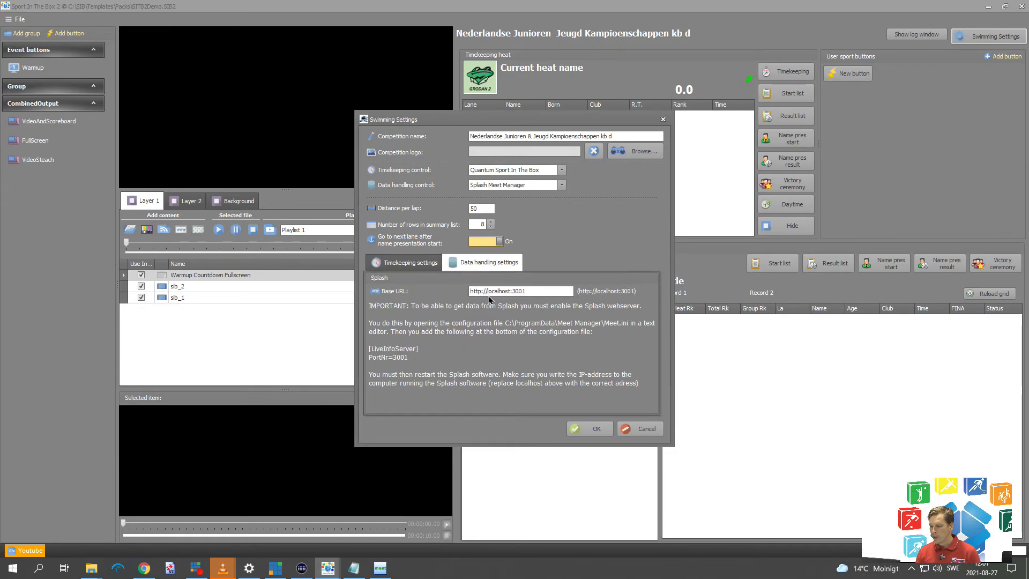
double_click(497, 292)
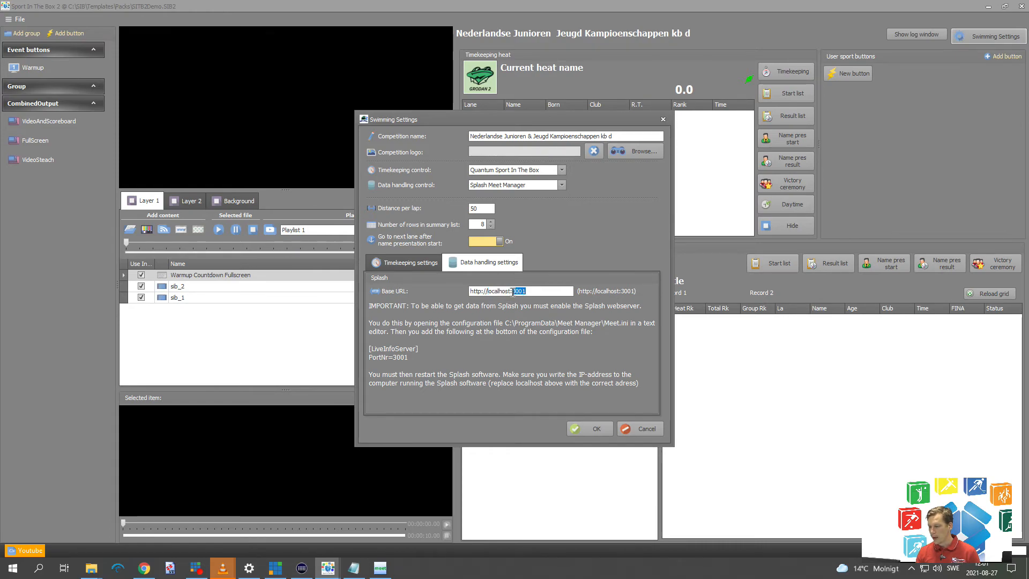
mouse_move(573, 346)
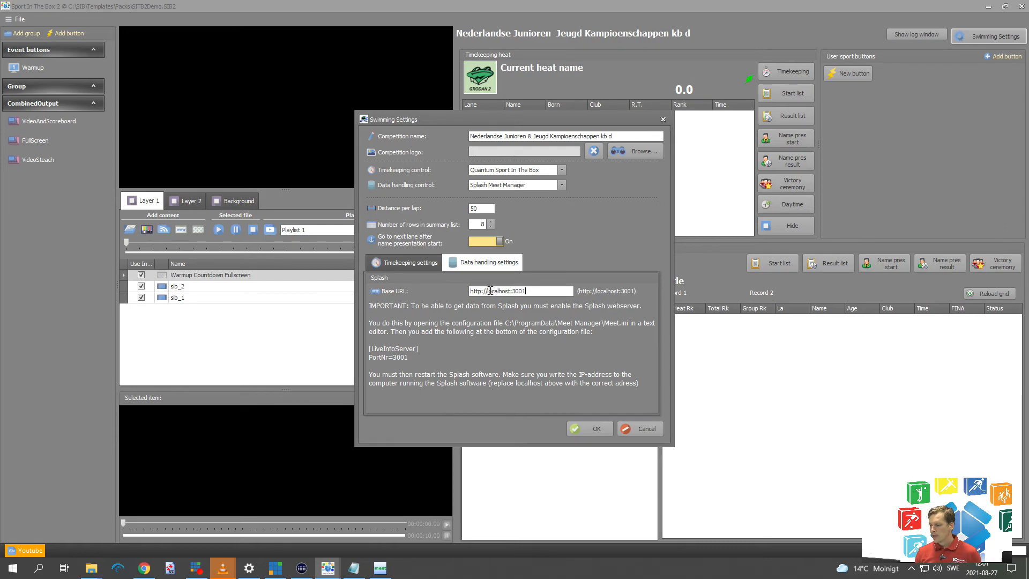
double_click(497, 292)
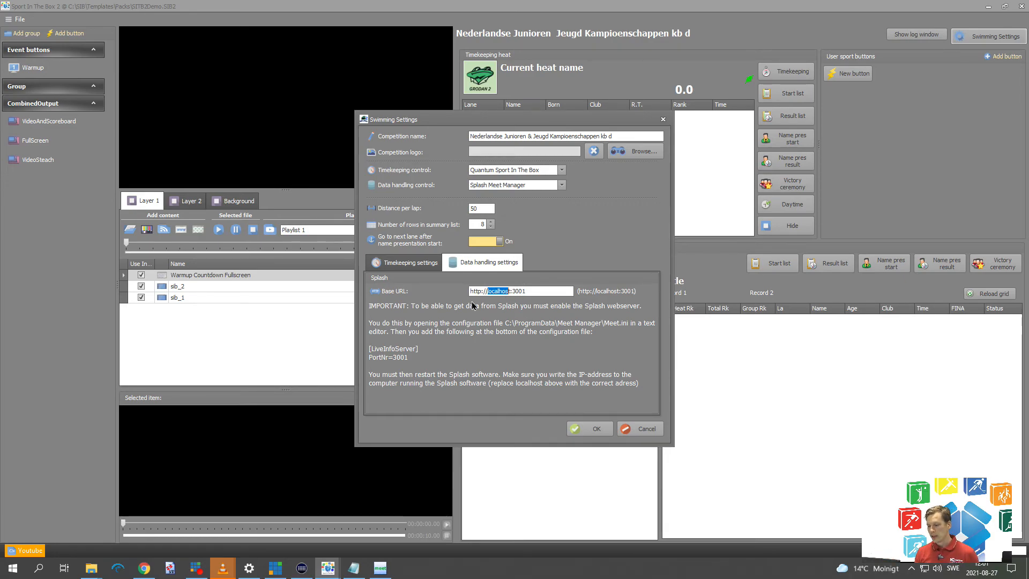
mouse_move(508, 304)
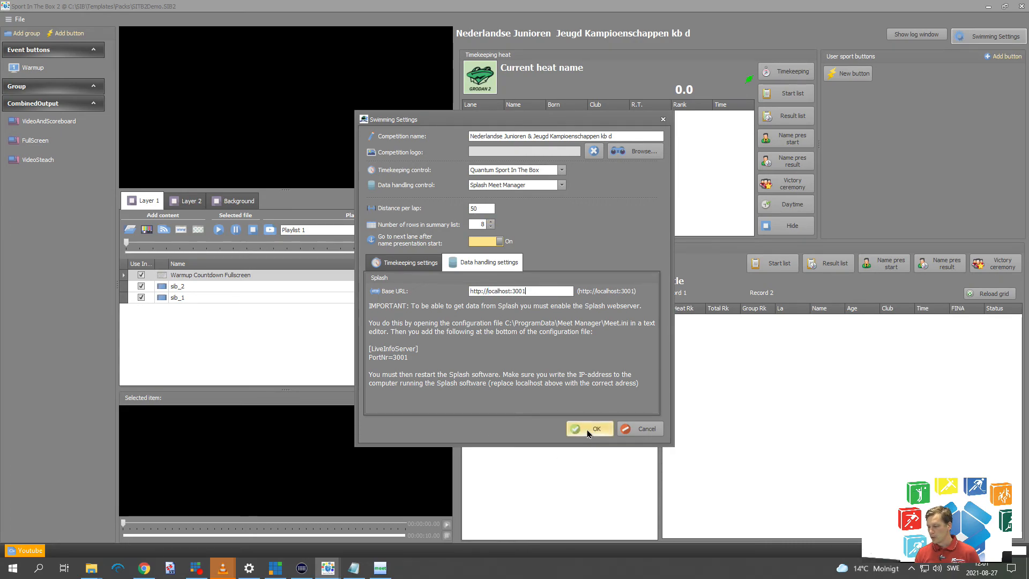
Confirm the settings, sort events by name, and load the events of session 4.
left_click(590, 429)
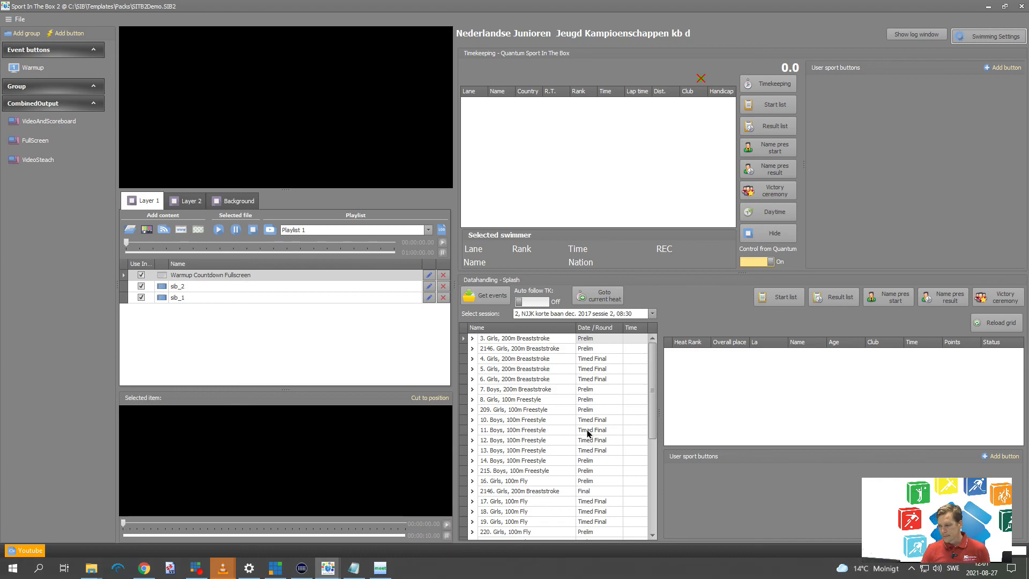
left_click(486, 294)
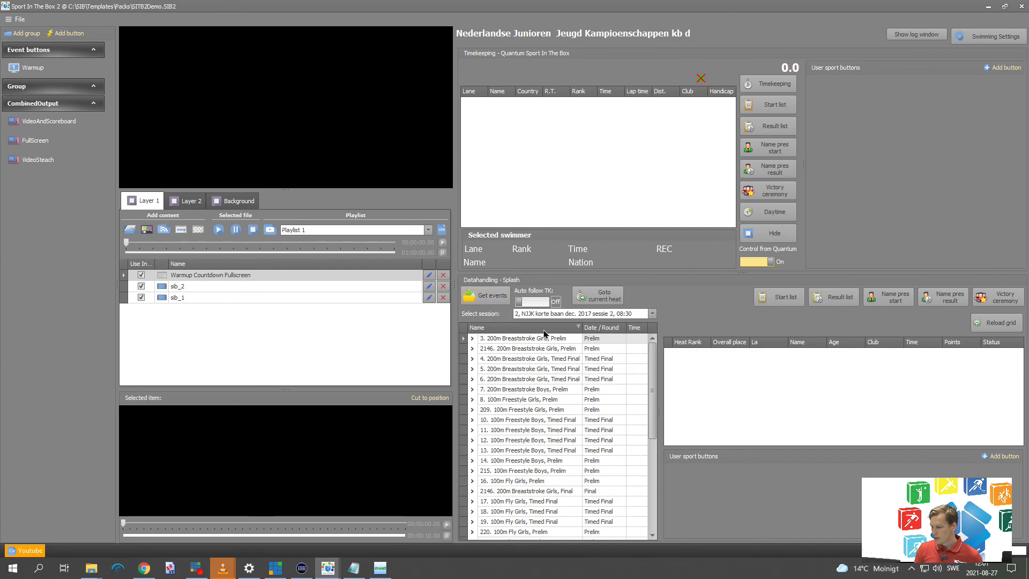
left_click(652, 314)
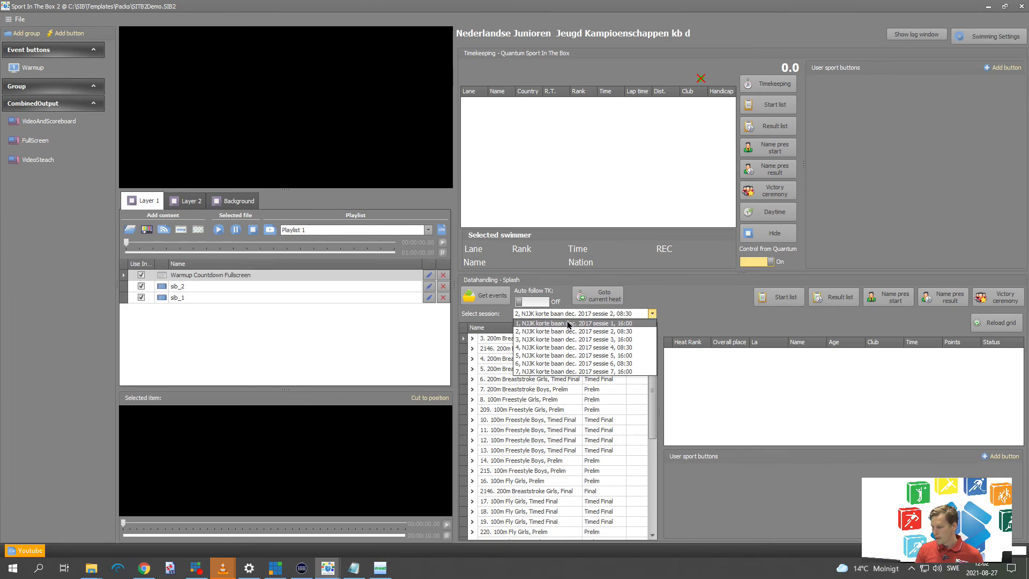
mouse_move(577, 347)
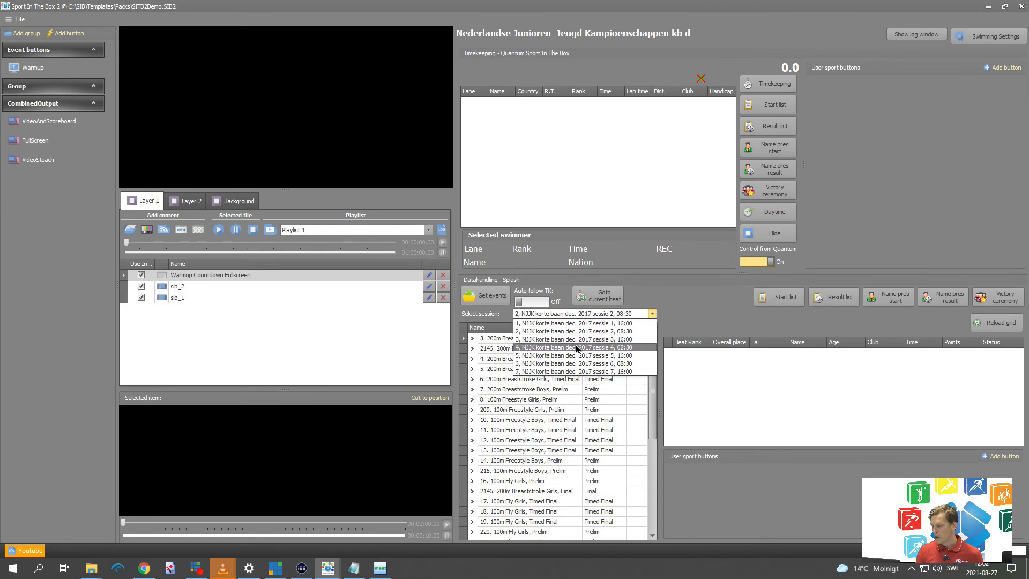
left_click(573, 323)
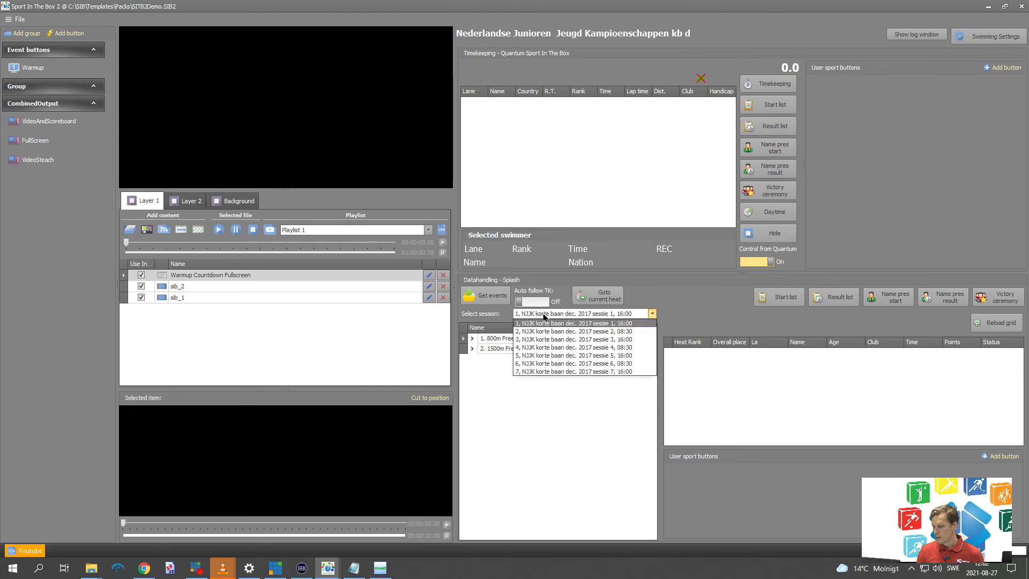
left_click(573, 347)
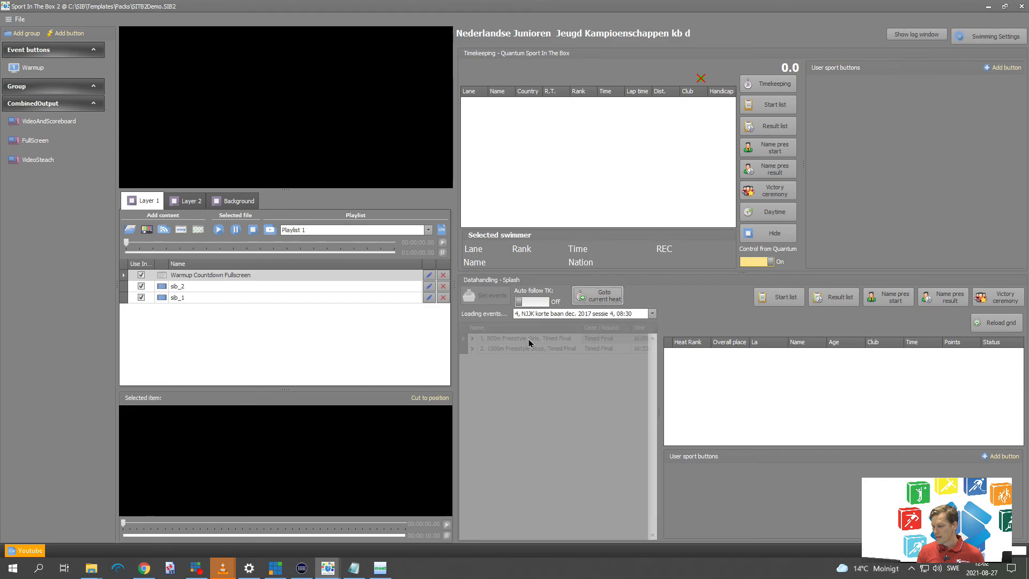
left_click(484, 295)
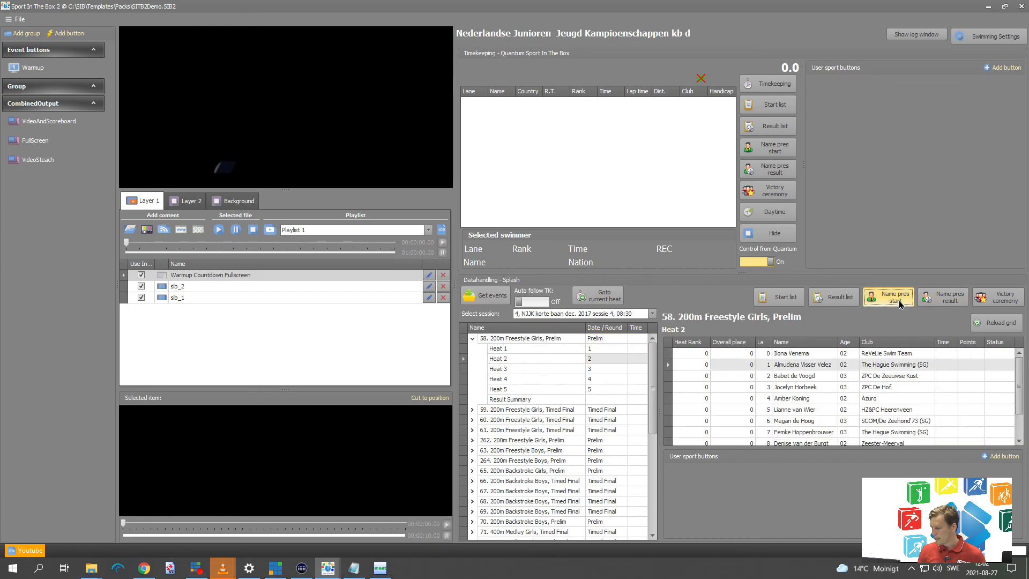
left_click(888, 297)
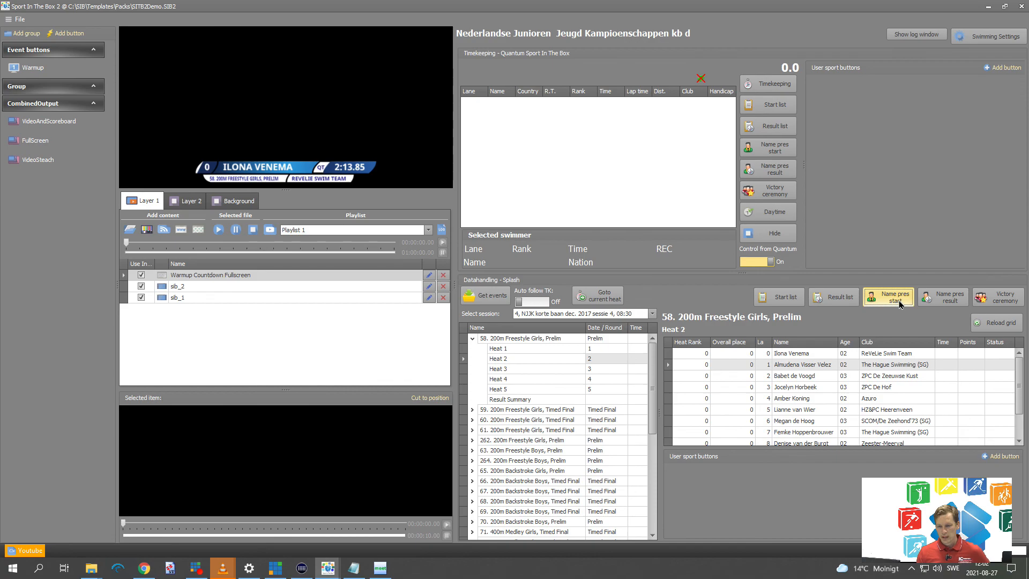